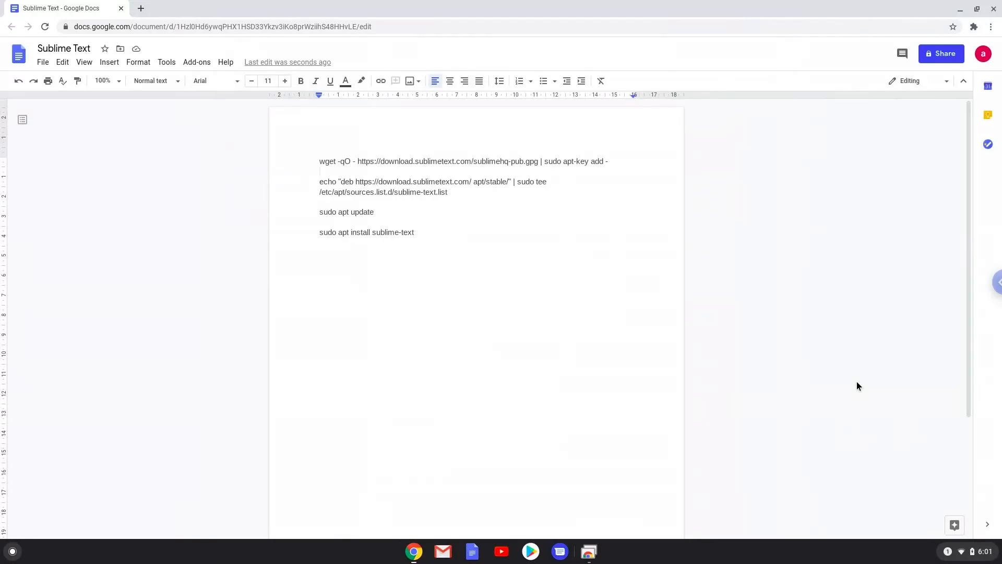
pyautogui.moveTo(963, 555)
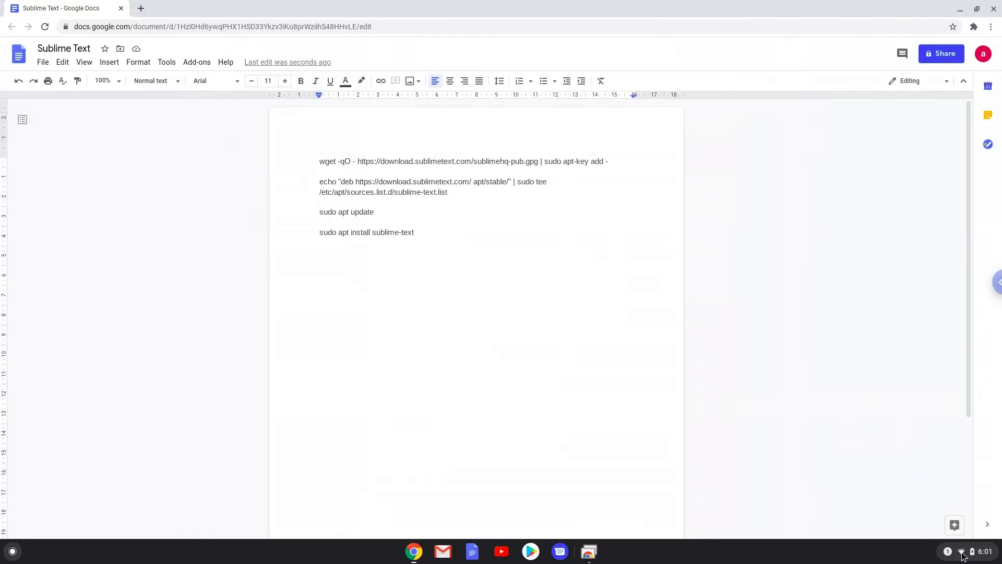
# - Open the quick settings panel from the shelf clock over the Sublime Text commands document
pyautogui.click(961, 551)
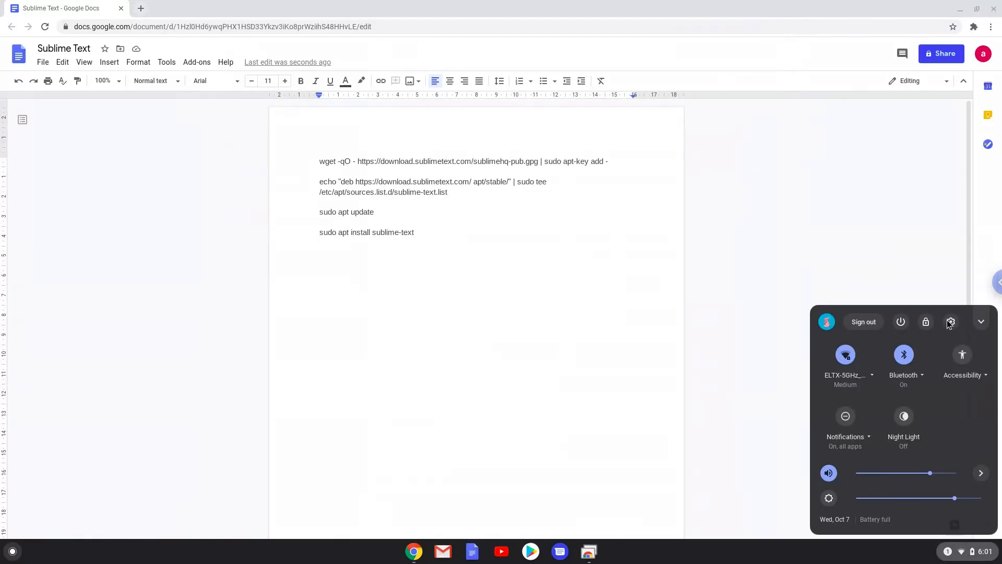
# - Open Chrome OS Settings and go to the Linux (Beta) page
pyautogui.click(950, 322)
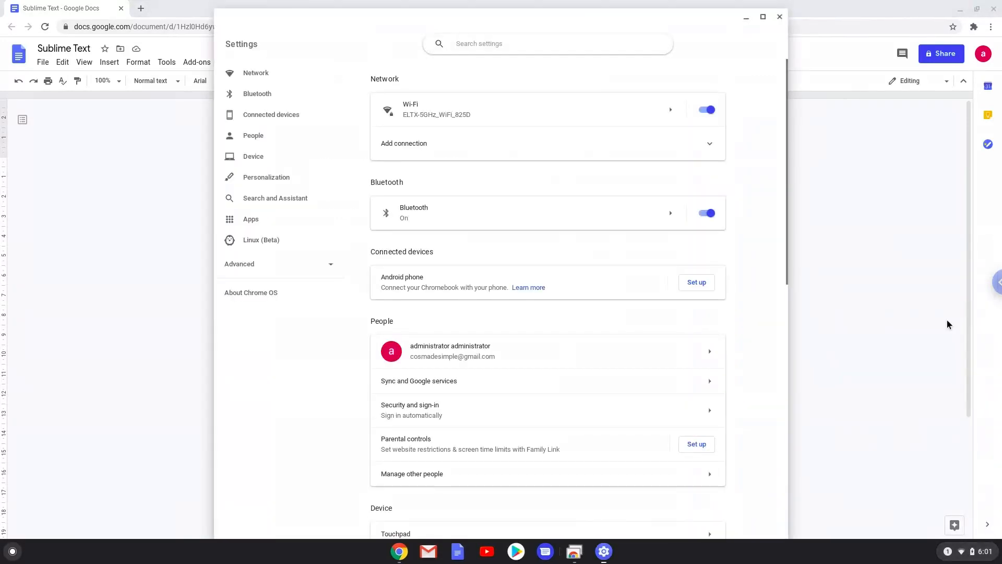
pyautogui.moveTo(313, 248)
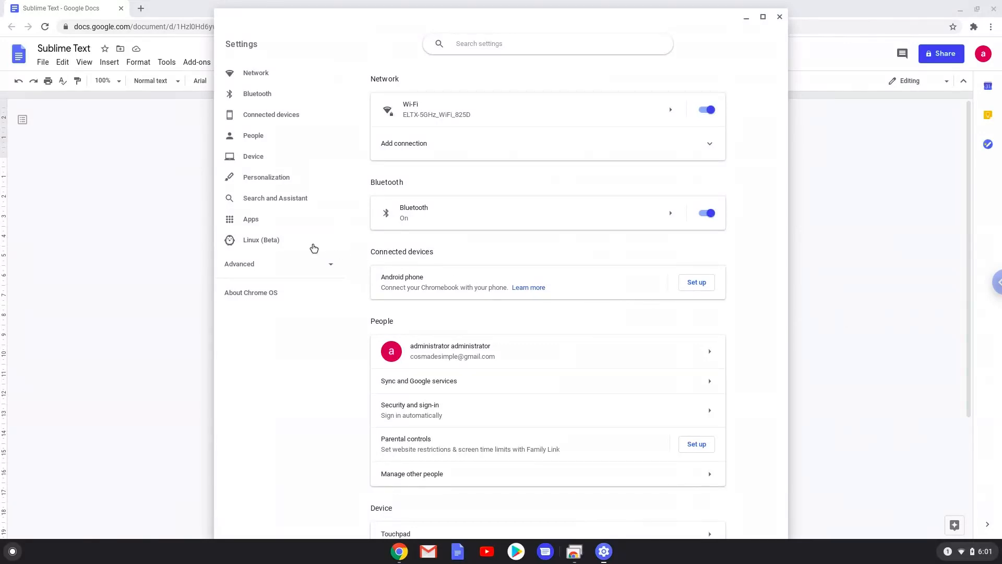
pyautogui.click(261, 240)
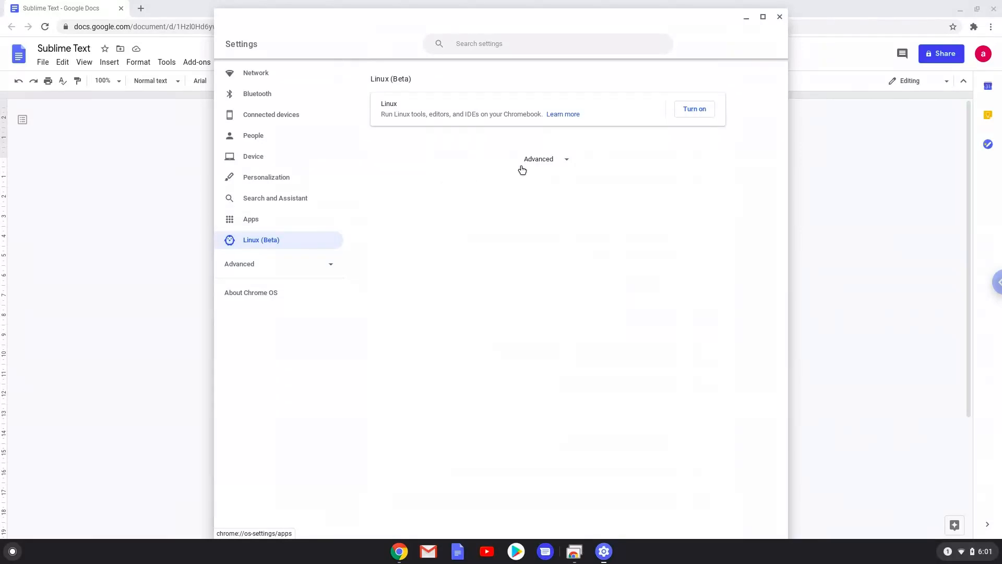
pyautogui.moveTo(693, 109)
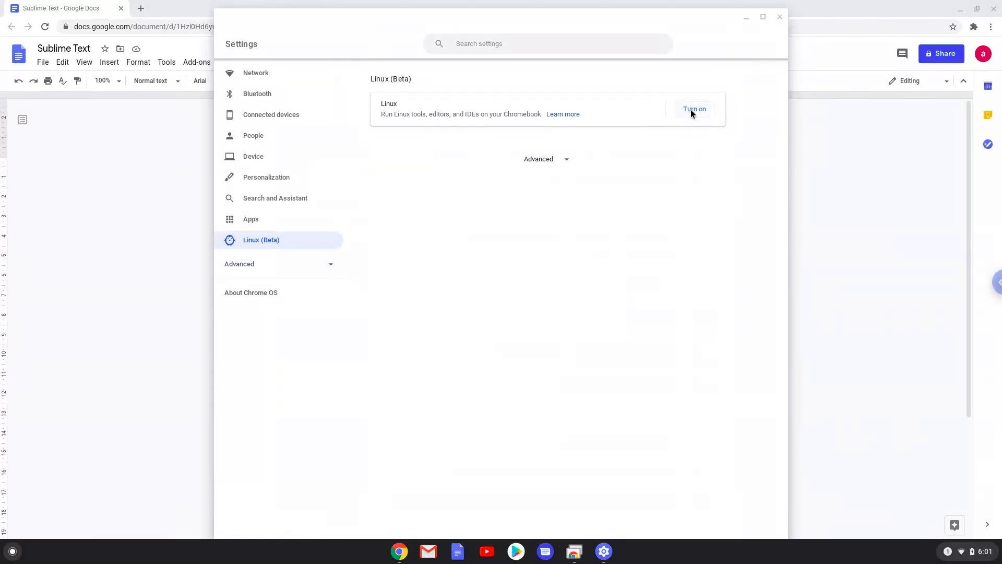
# - Install Linux (Beta) with the recommended 5.0 GB disk, then close the terminal it opens
pyautogui.click(693, 108)
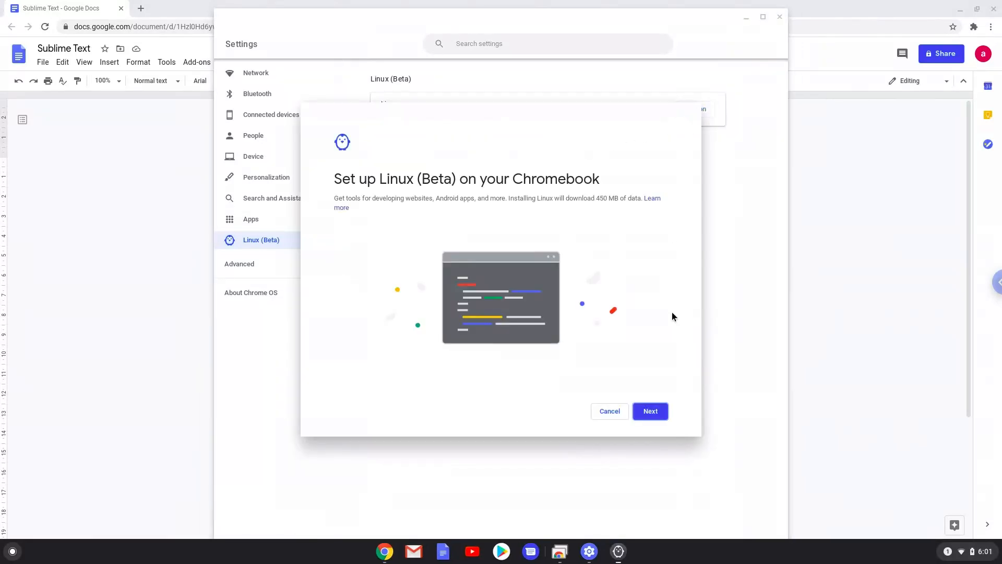
pyautogui.click(650, 410)
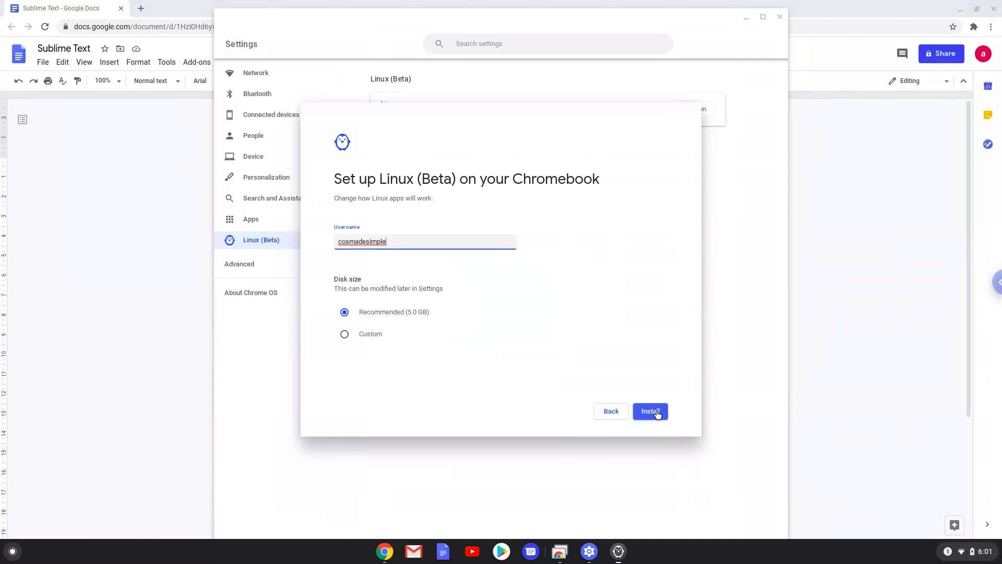
pyautogui.click(649, 411)
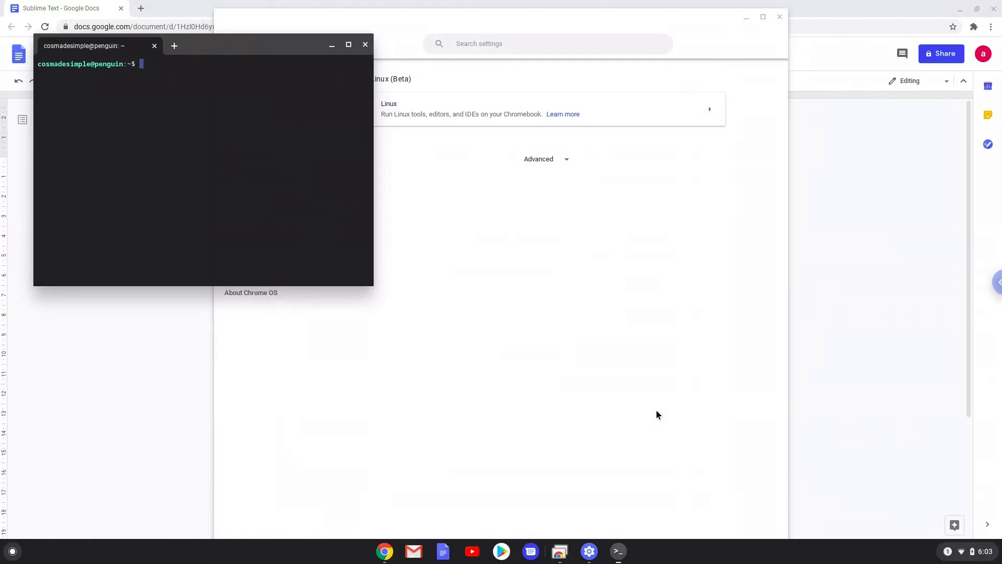
pyautogui.moveTo(536, 248)
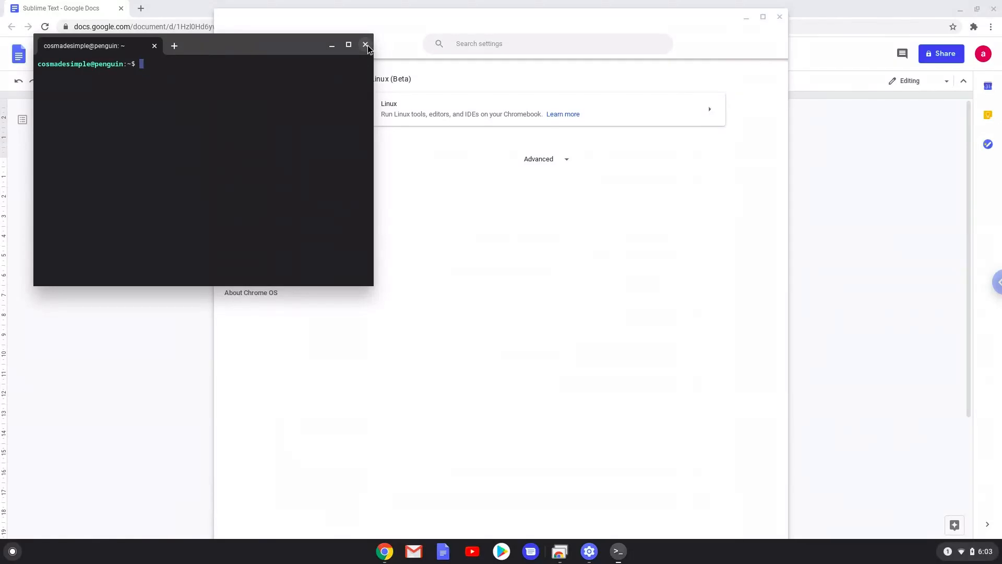
pyautogui.click(365, 45)
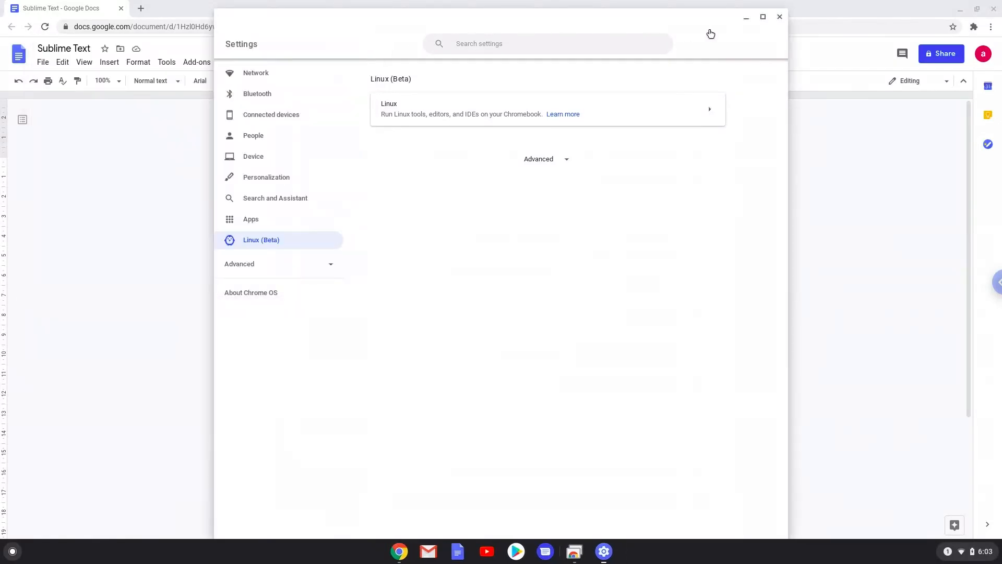
pyautogui.moveTo(779, 17)
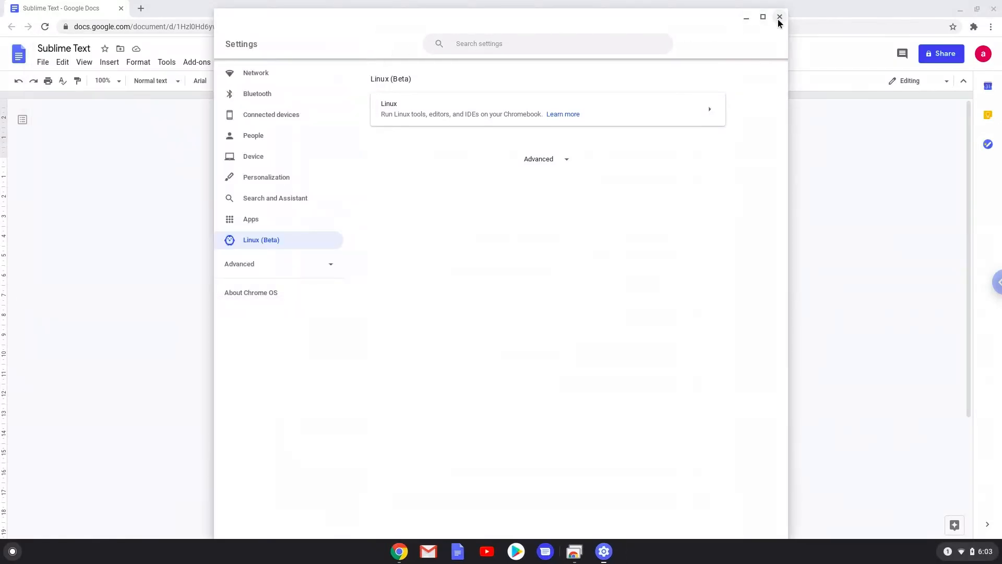
# - Close Settings and copy the first wget key command from the document
pyautogui.click(779, 17)
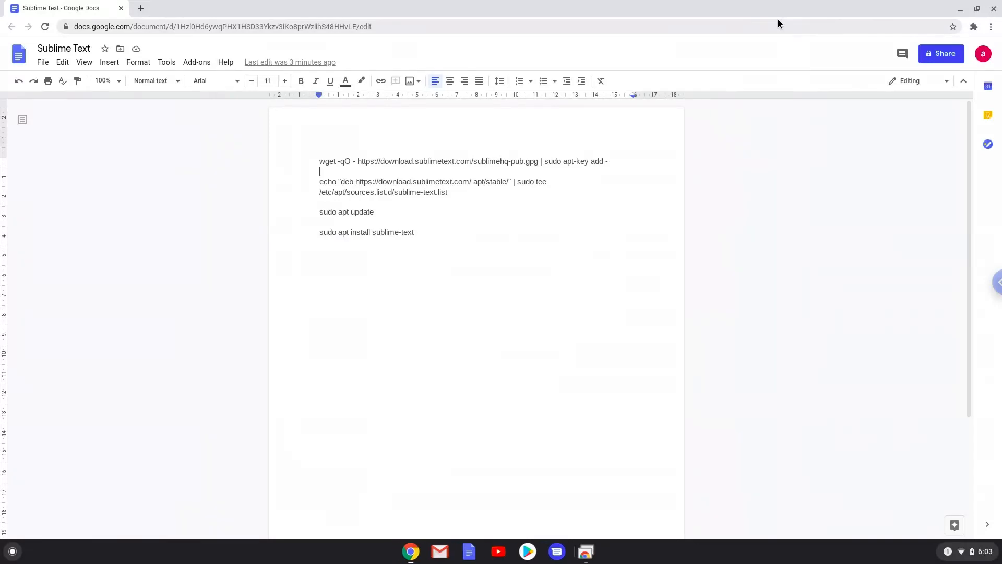
pyautogui.moveTo(514, 162)
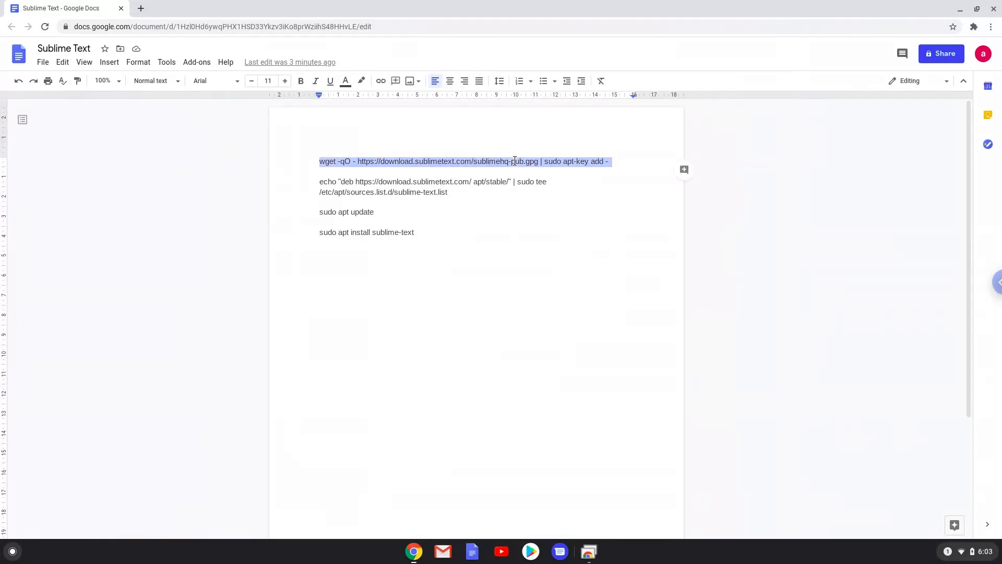
pyautogui.rightClick(515, 162)
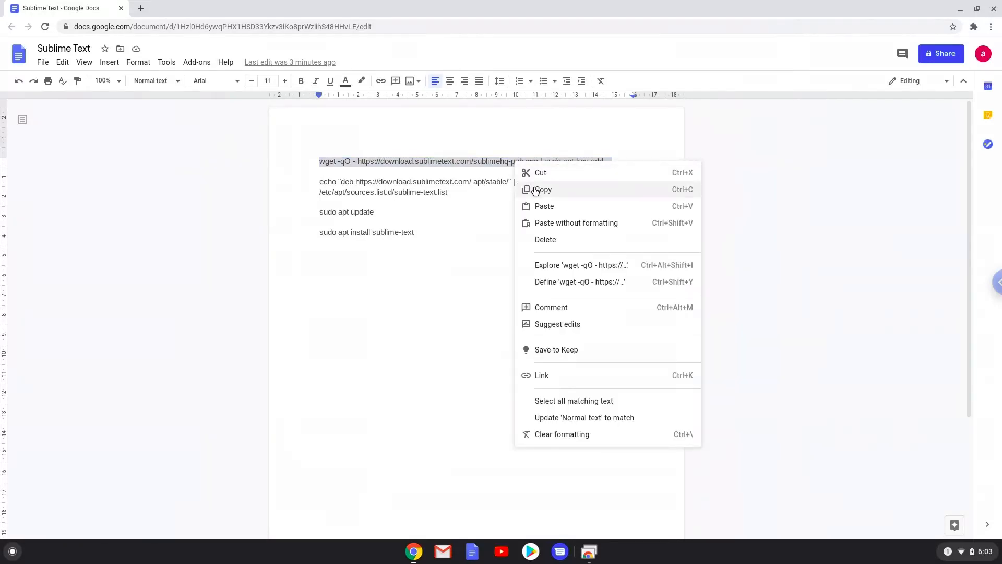
pyautogui.click(541, 189)
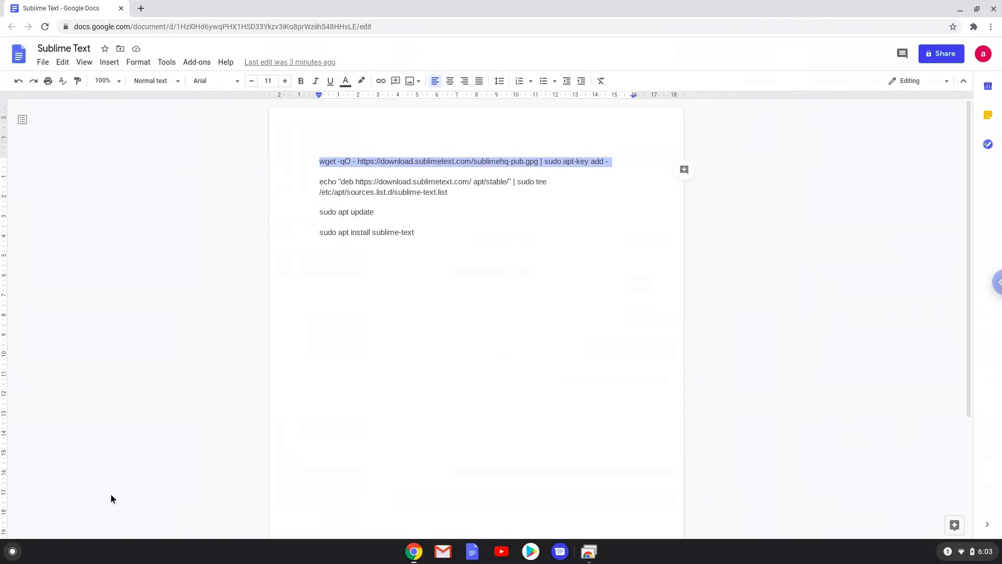
# - Launch the Terminal app by searching 'terminal' in the Launcher
pyautogui.click(12, 551)
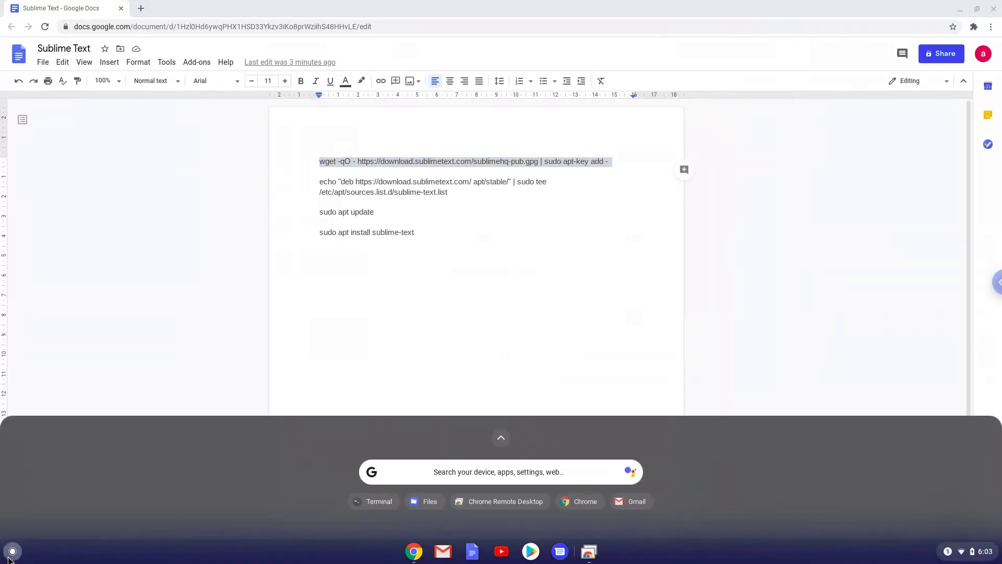
pyautogui.write('terminal')
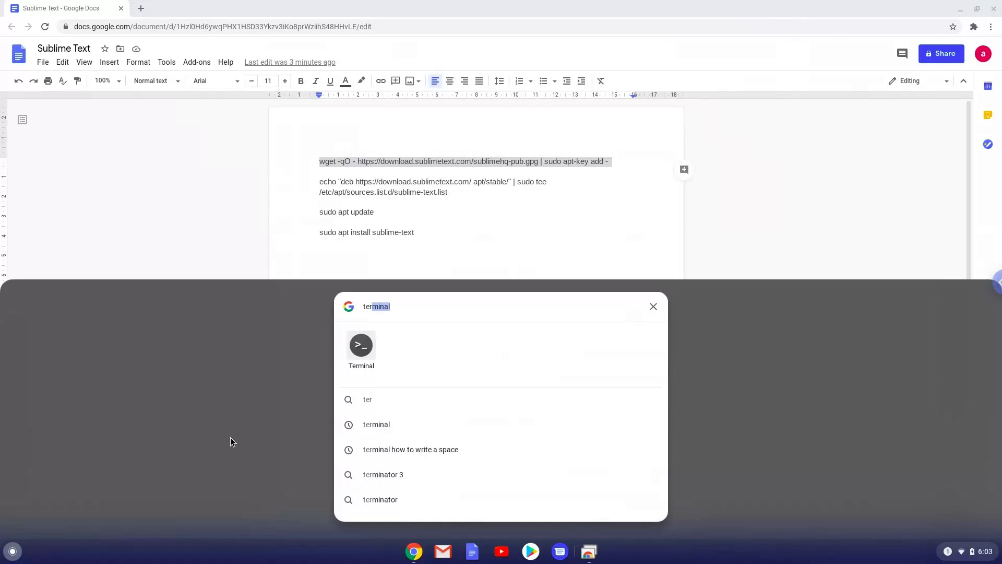
pyautogui.click(653, 307)
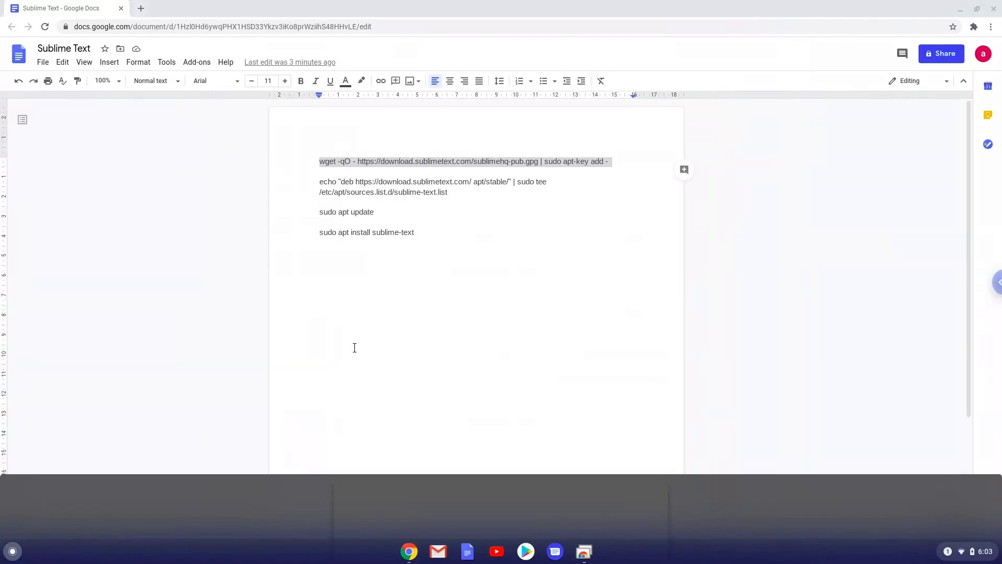
pyautogui.click(601, 550)
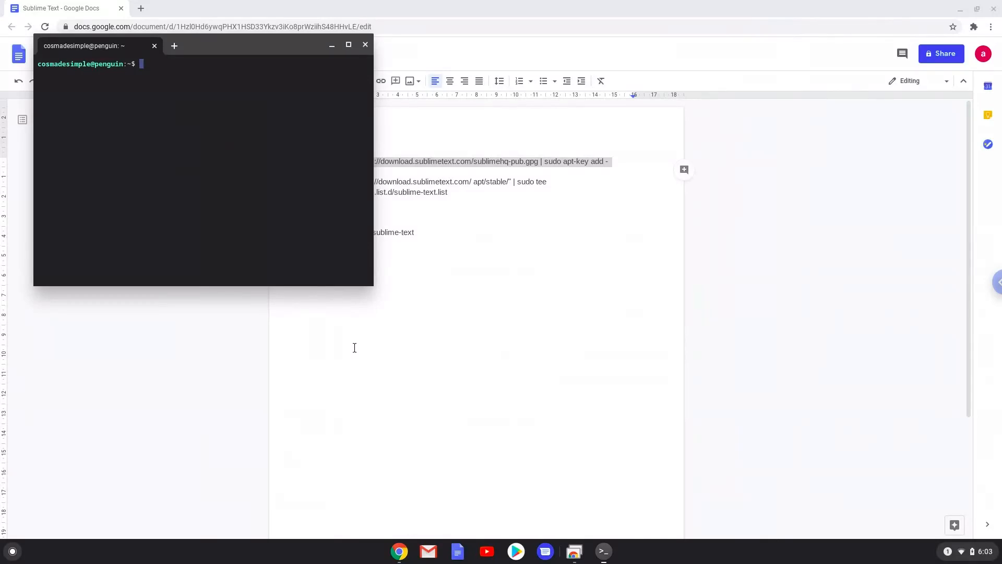
pyautogui.moveTo(232, 51)
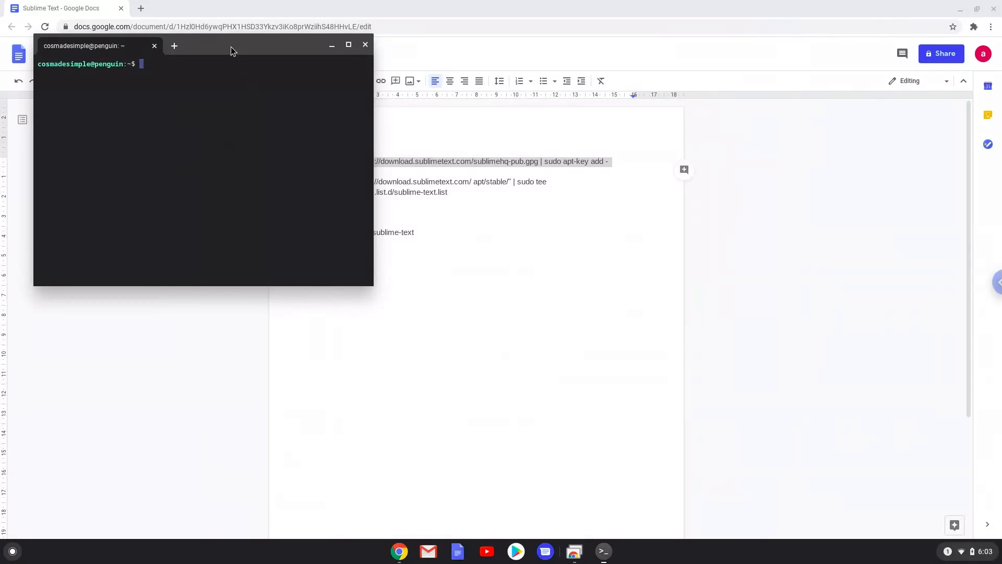
# - Maximize Terminal and run the pasted wget apt-key command, which returns OK
pyautogui.click(347, 44)
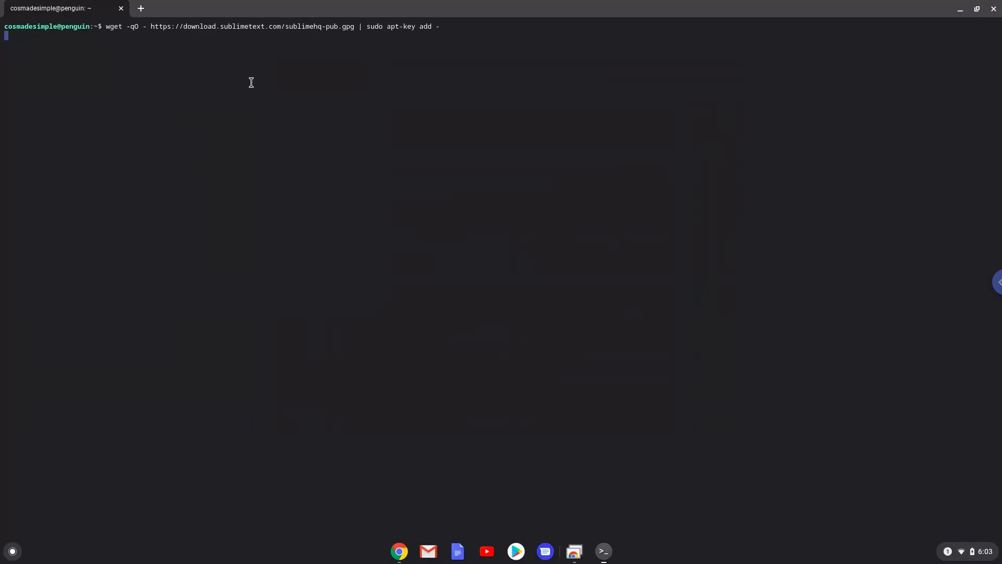
pyautogui.press('Return')
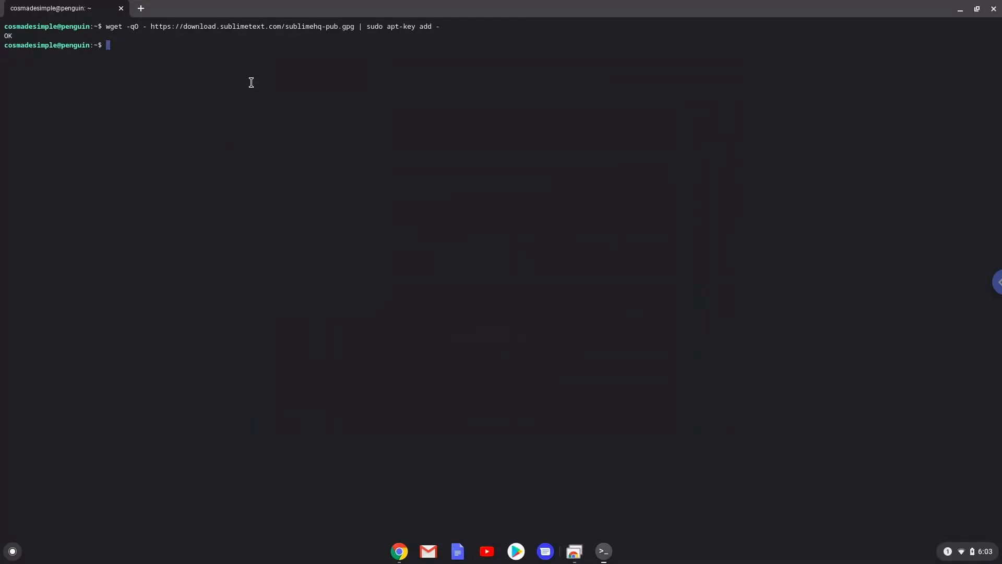
pyautogui.moveTo(371, 450)
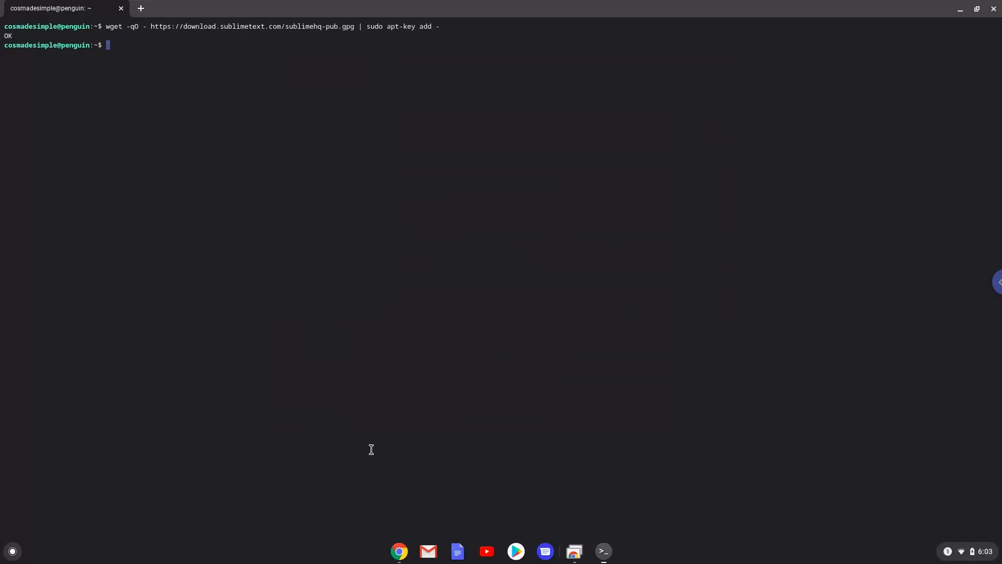
pyautogui.click(456, 551)
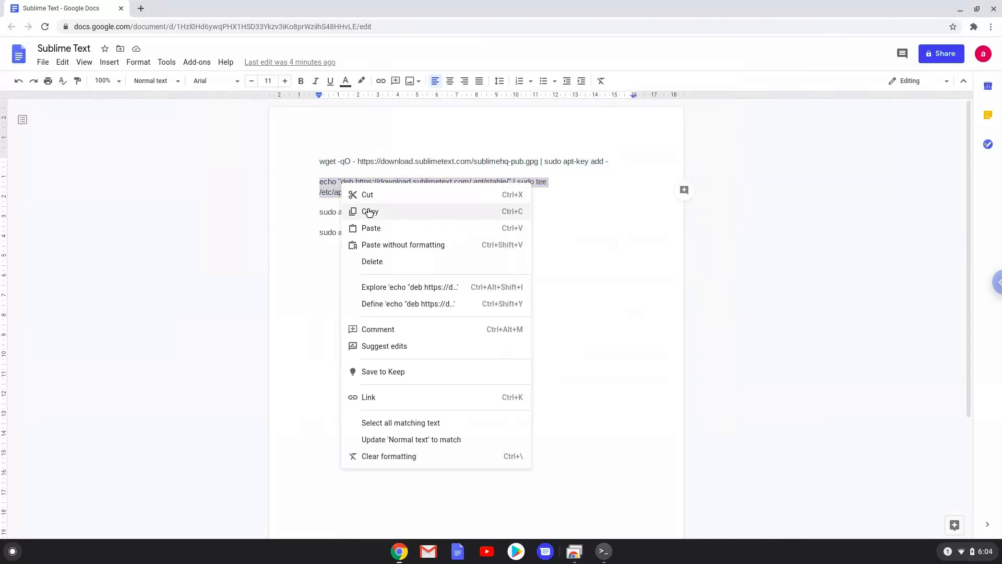
# - Copy the echo repository line from Docs and run it in Terminal
pyautogui.click(370, 211)
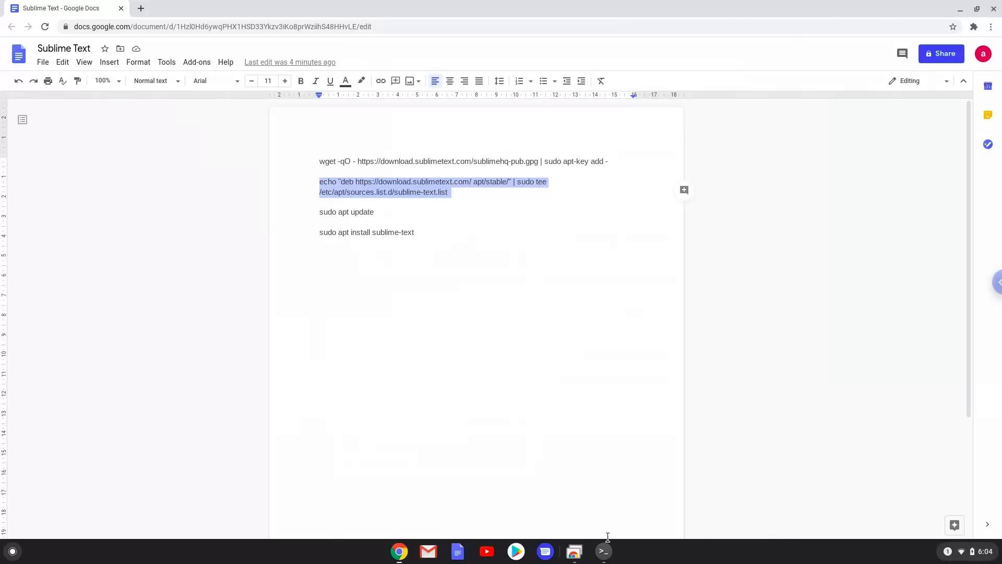
pyautogui.click(601, 551)
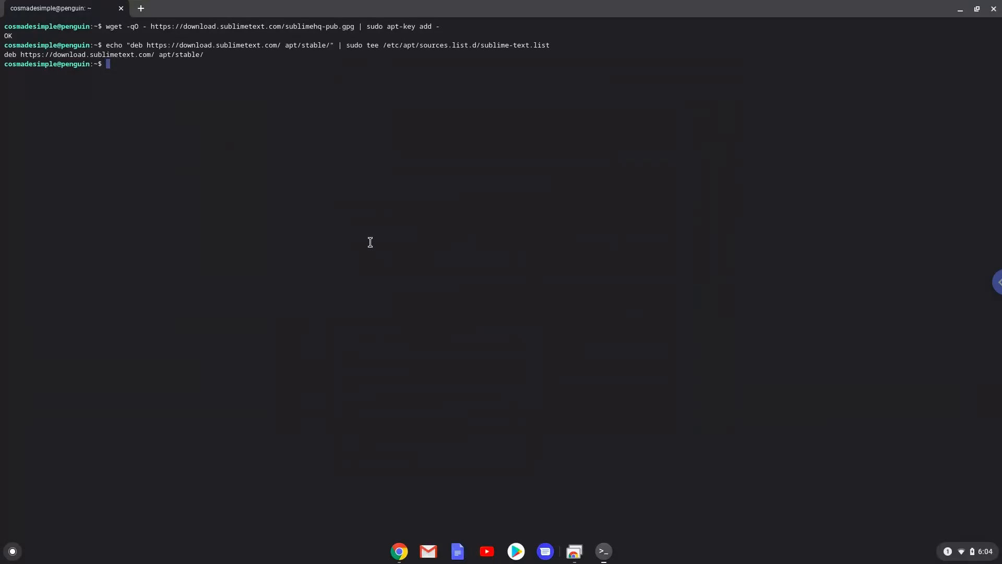
pyautogui.moveTo(399, 550)
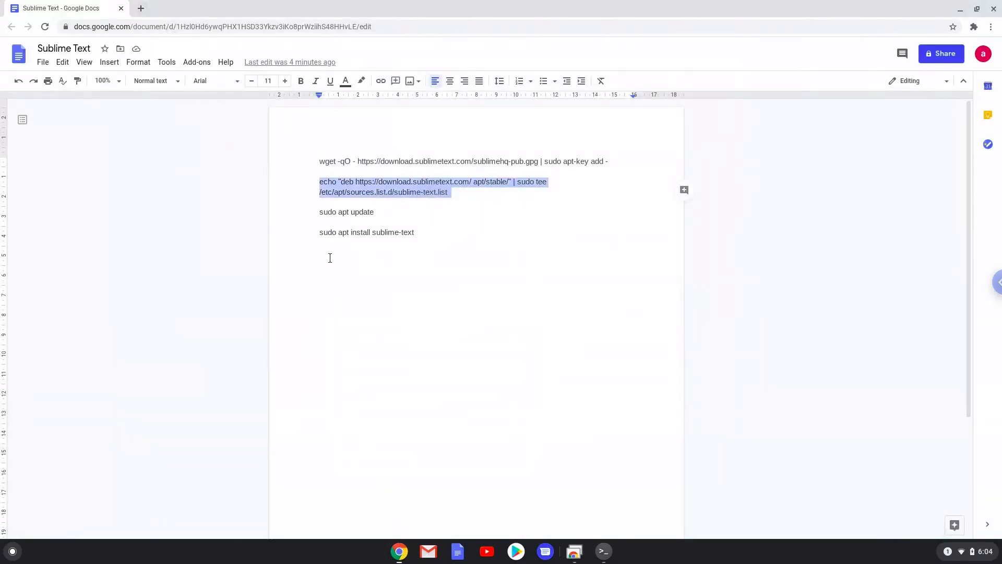
# - Copy 'sudo apt update' from the document and run it in Terminal
pyautogui.doubleClick(327, 212)
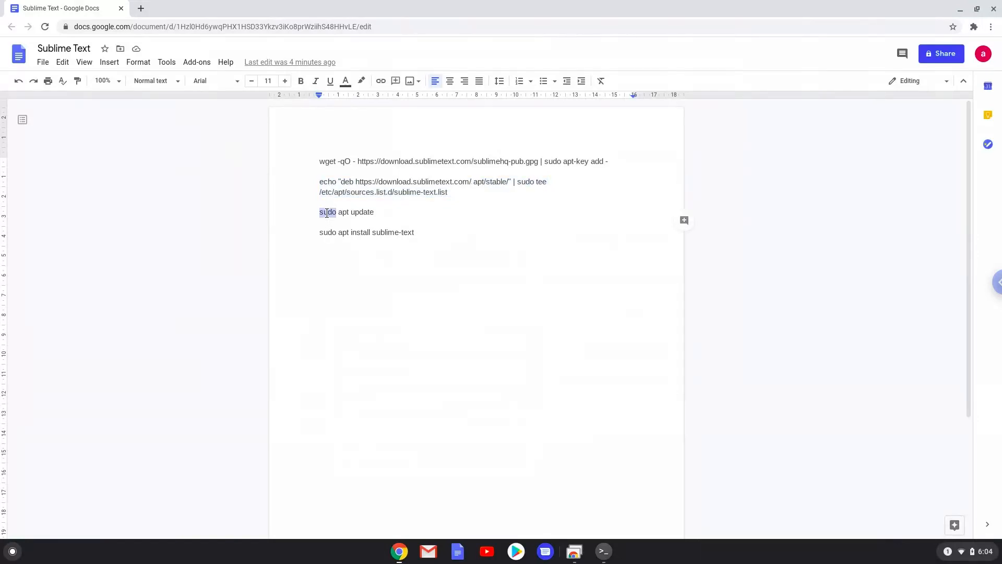
pyautogui.rightClick(327, 211)
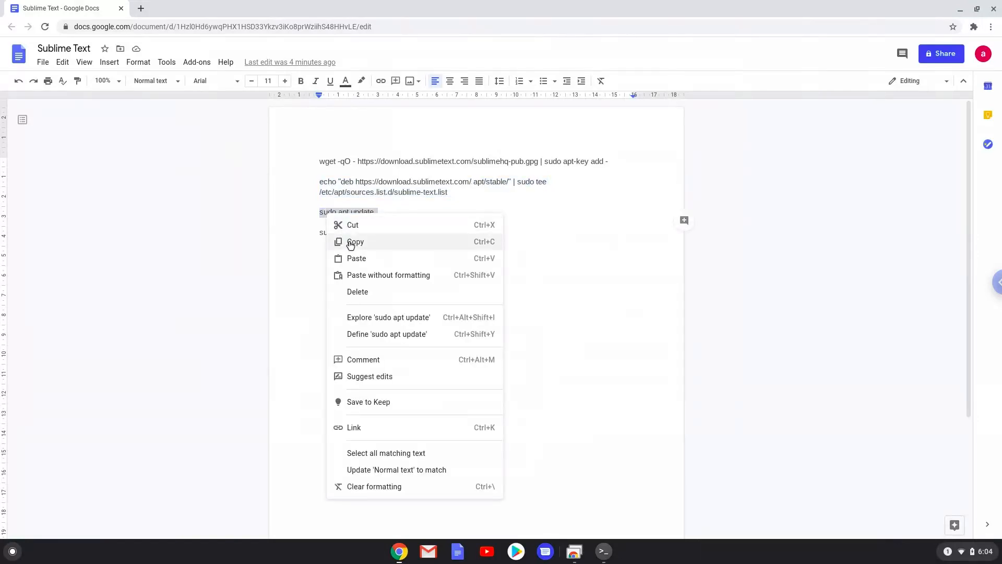
pyautogui.click(355, 241)
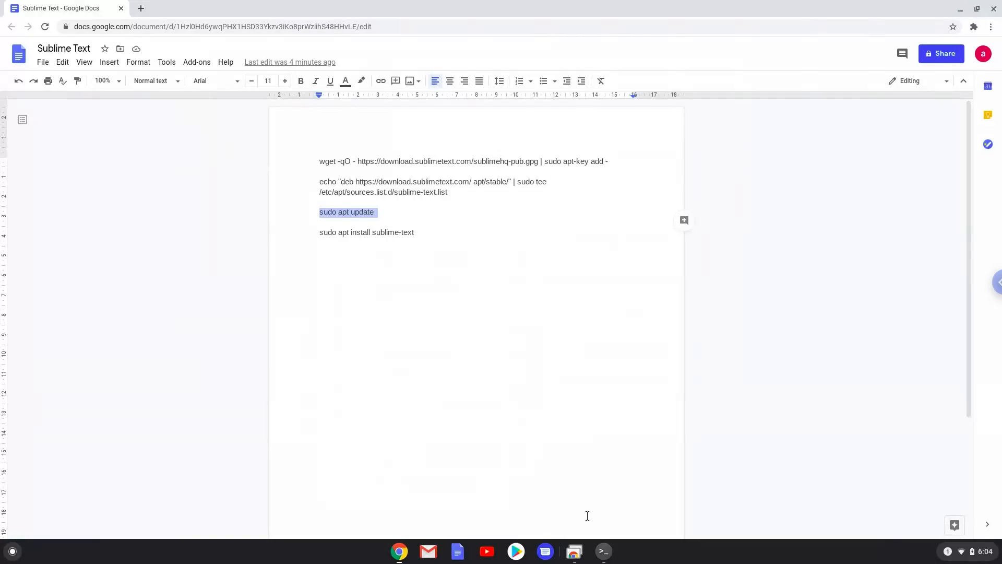
pyautogui.click(601, 551)
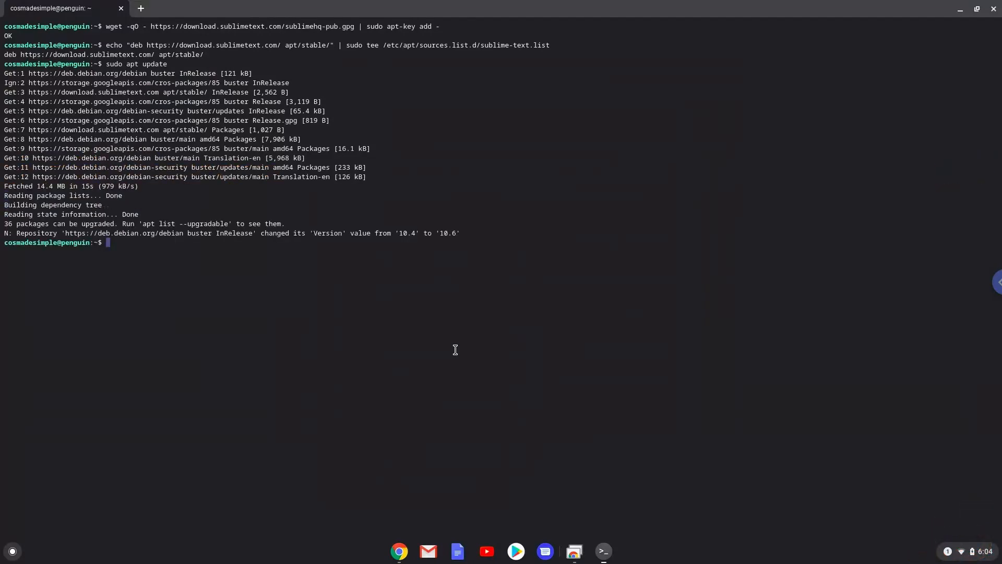
pyautogui.moveTo(428, 453)
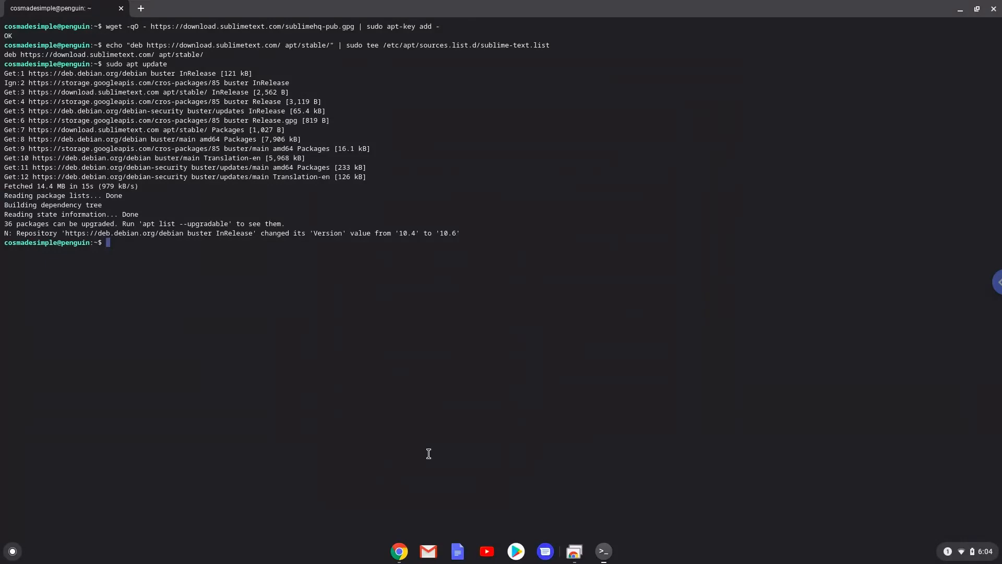
pyautogui.click(398, 550)
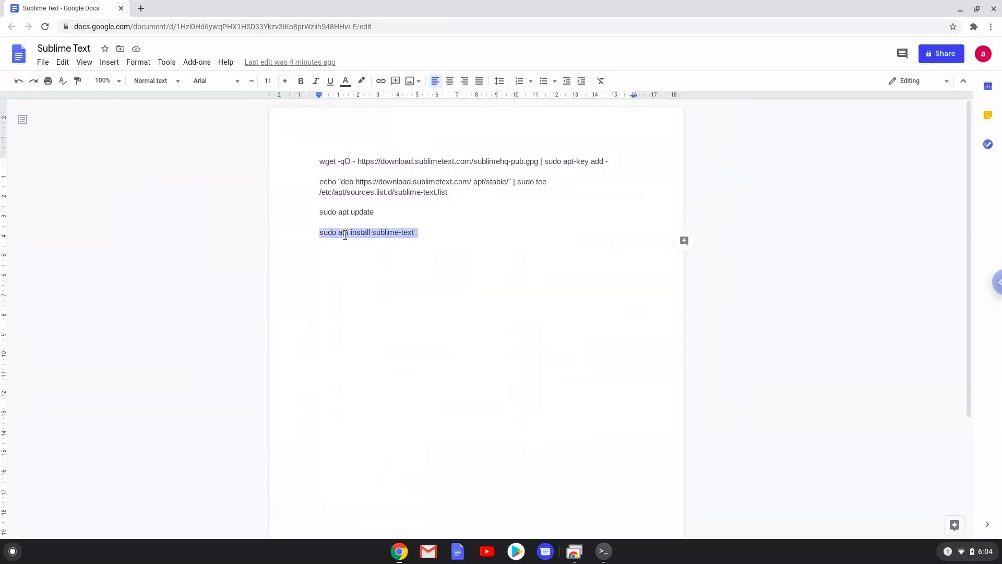
# - Run 'sudo apt install sublime-text' in Terminal, then close Terminal and confirm Leave
pyautogui.rightClick(345, 232)
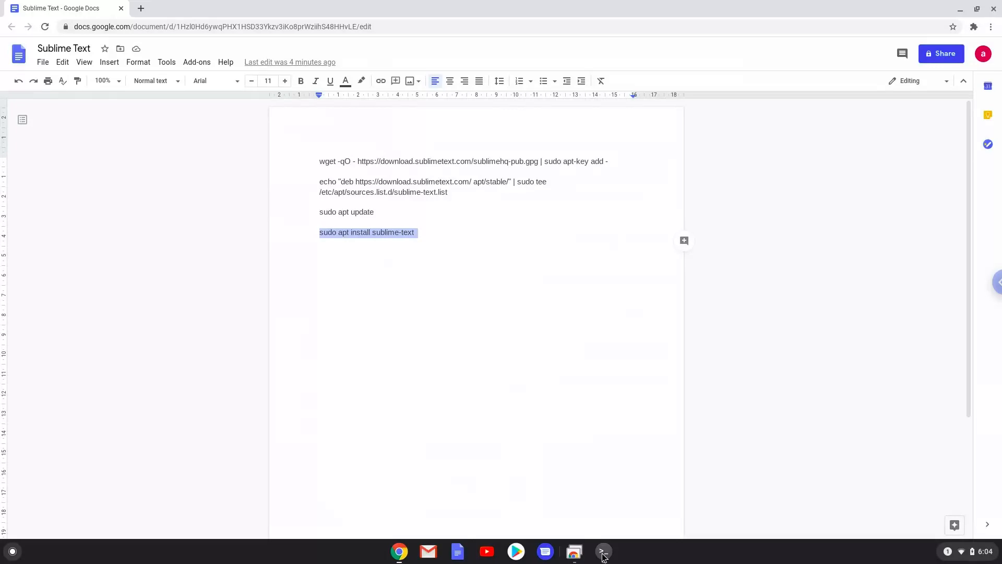
pyautogui.click(601, 551)
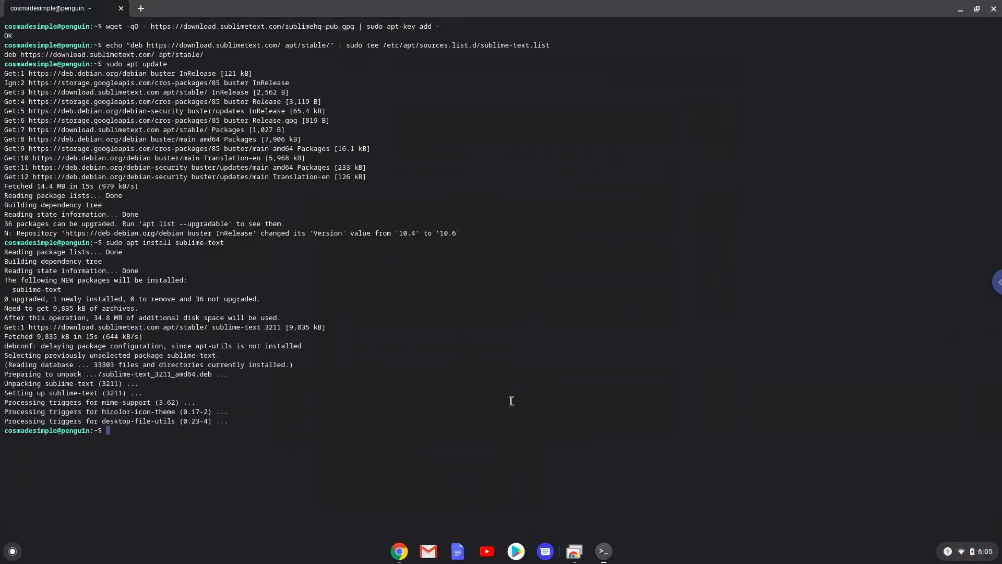
pyautogui.moveTo(617, 295)
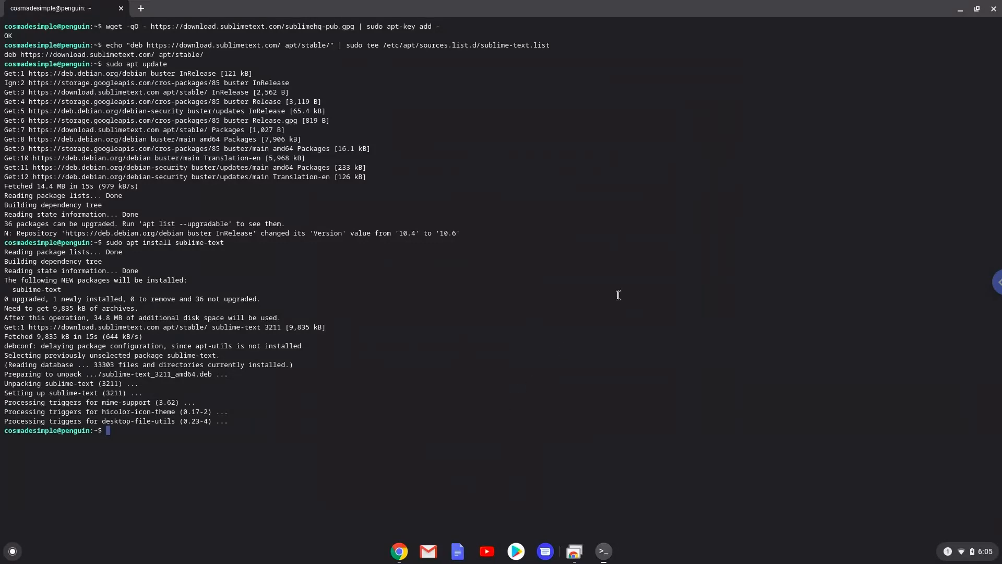
pyautogui.moveTo(988, 19)
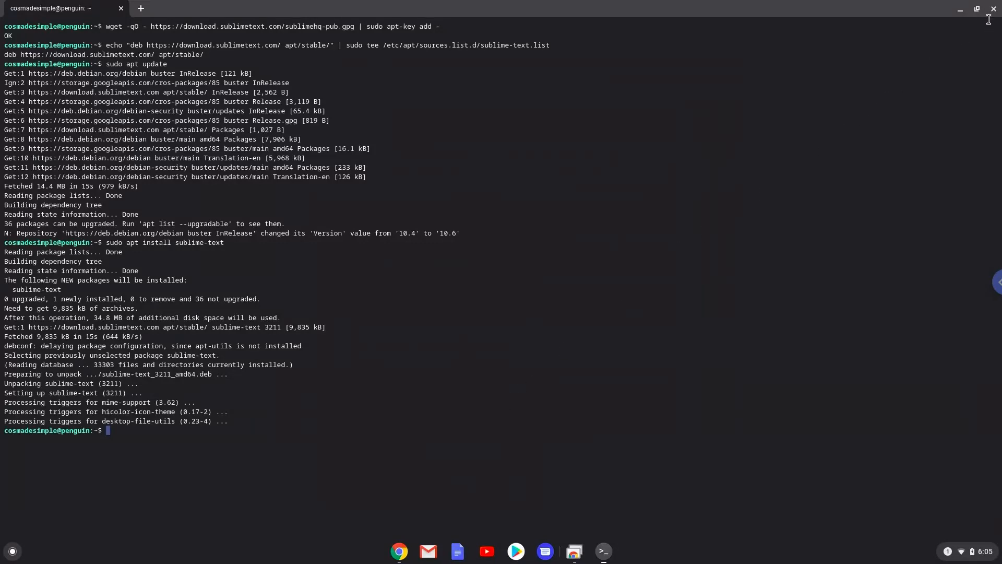
pyautogui.click(992, 9)
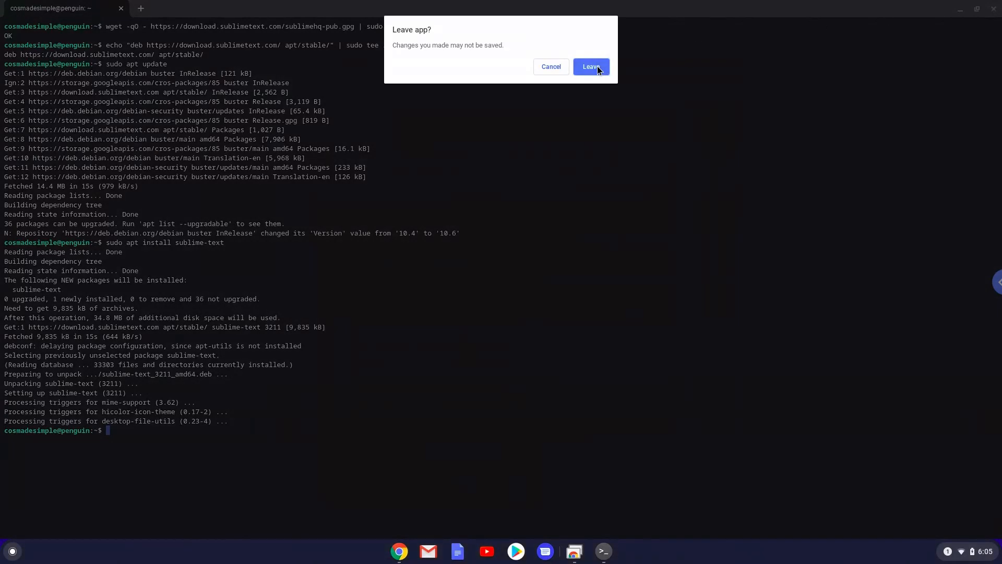
pyautogui.click(590, 66)
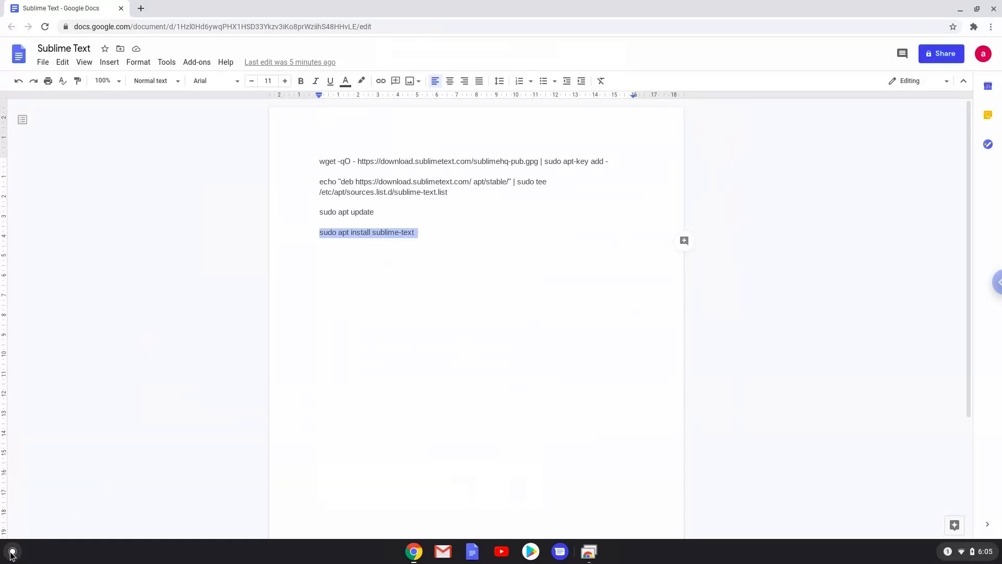
# - Launch Sublime Text from the Linux apps folder in the expanded Launcher
pyautogui.click(11, 551)
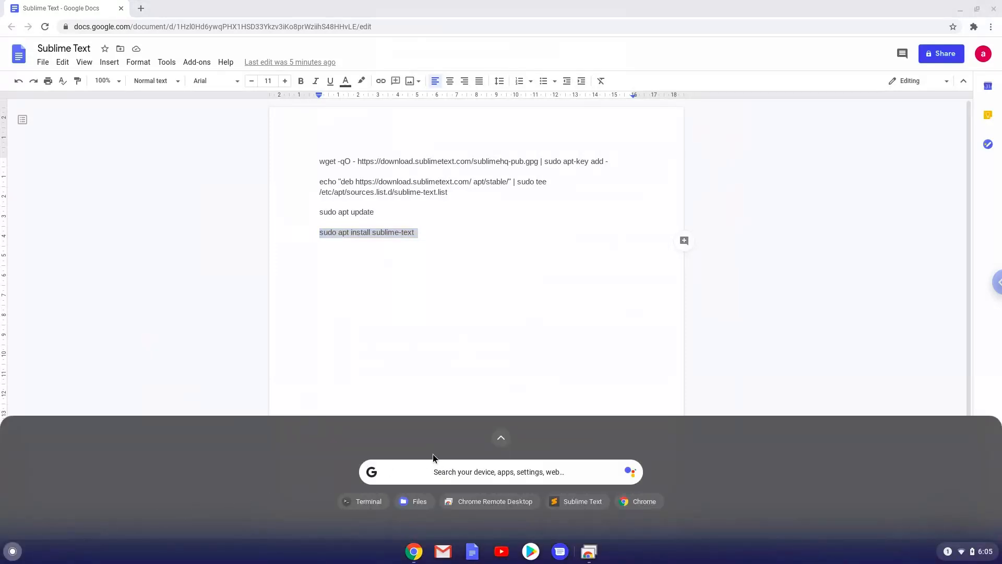
pyautogui.click(500, 438)
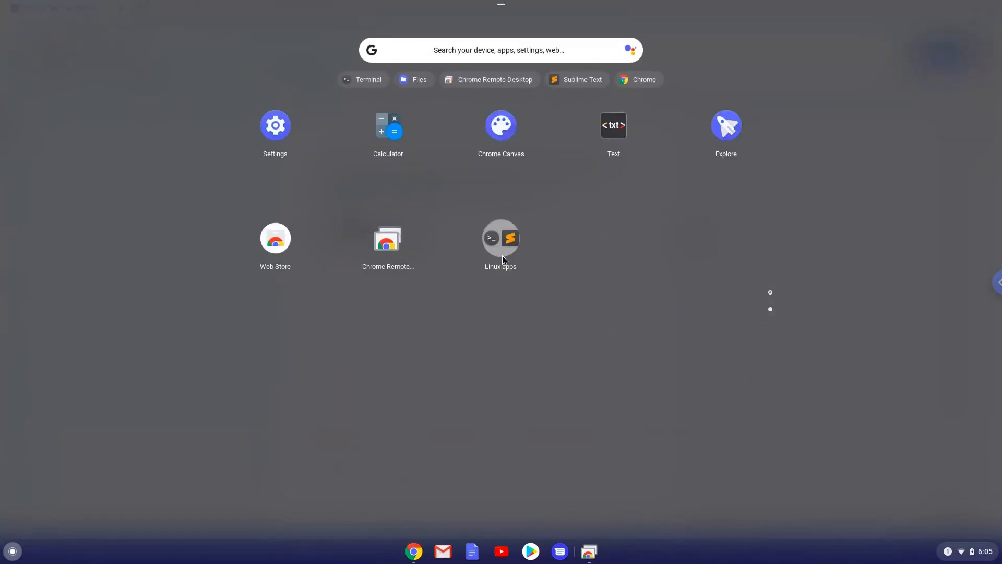
pyautogui.click(500, 242)
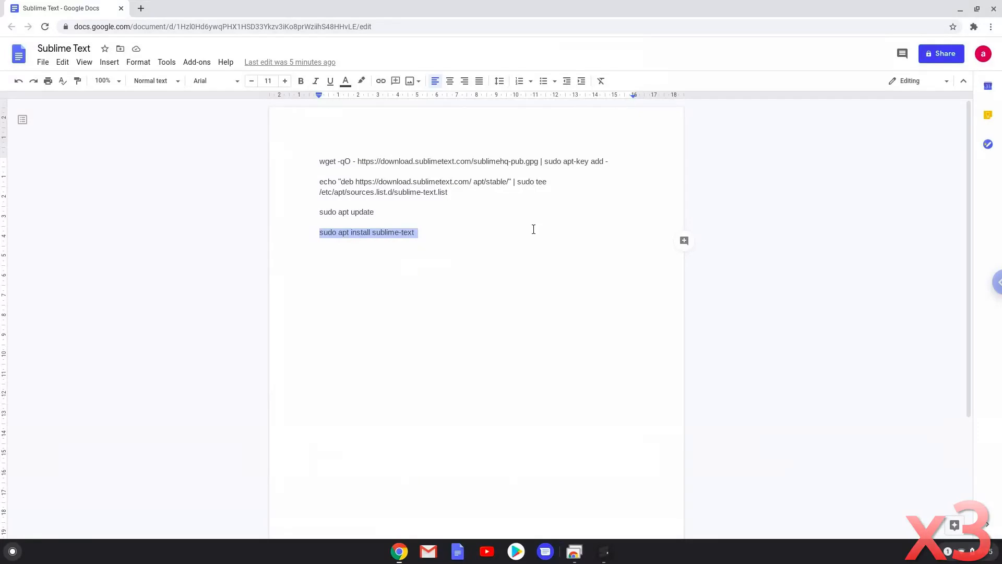
pyautogui.click(603, 551)
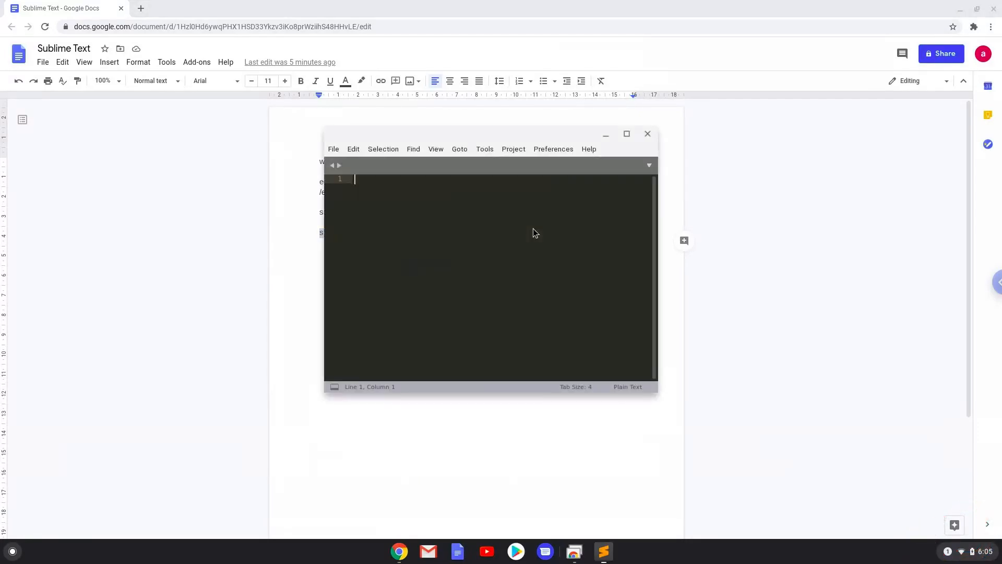
pyautogui.moveTo(607, 159)
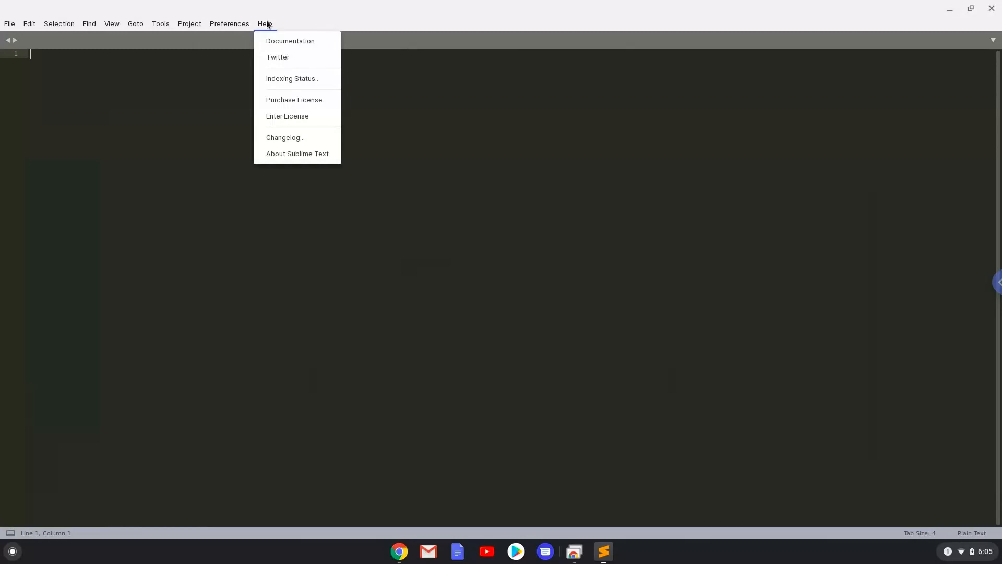
pyautogui.moveTo(297, 153)
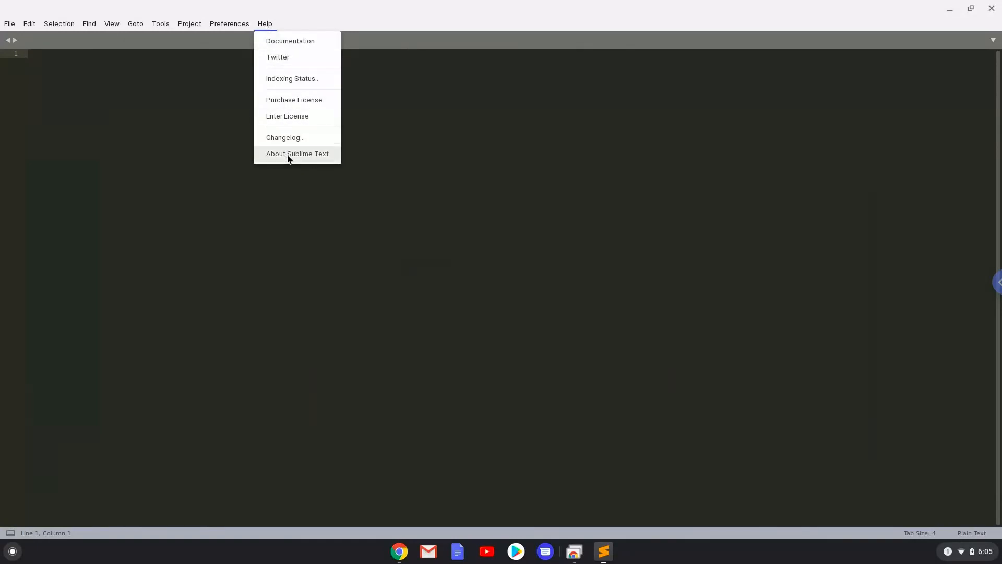
# - Show About Sublime Text from the Help menu, reporting version 3.2.2, build 3211
pyautogui.click(296, 153)
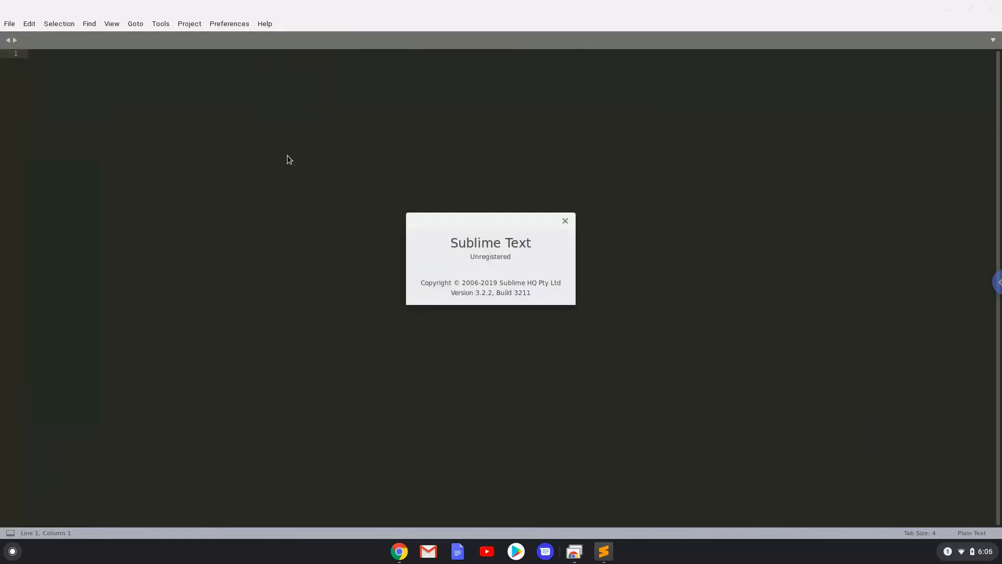